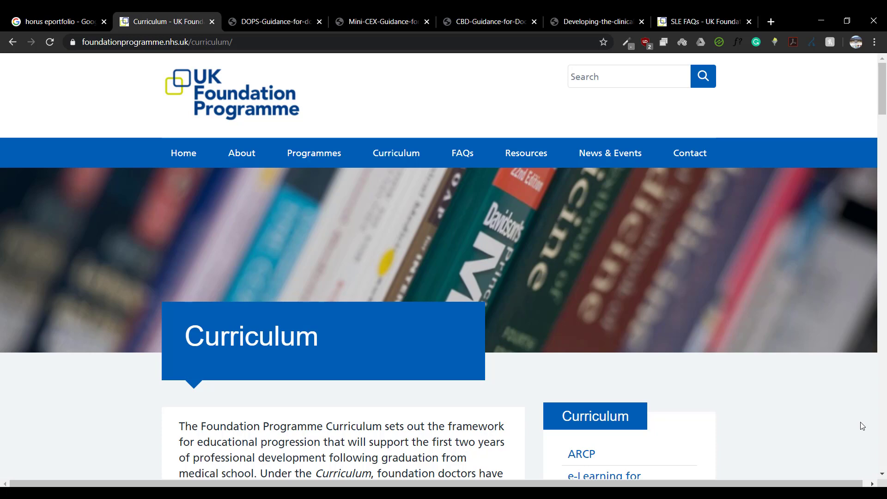
mouse_move(781, 433)
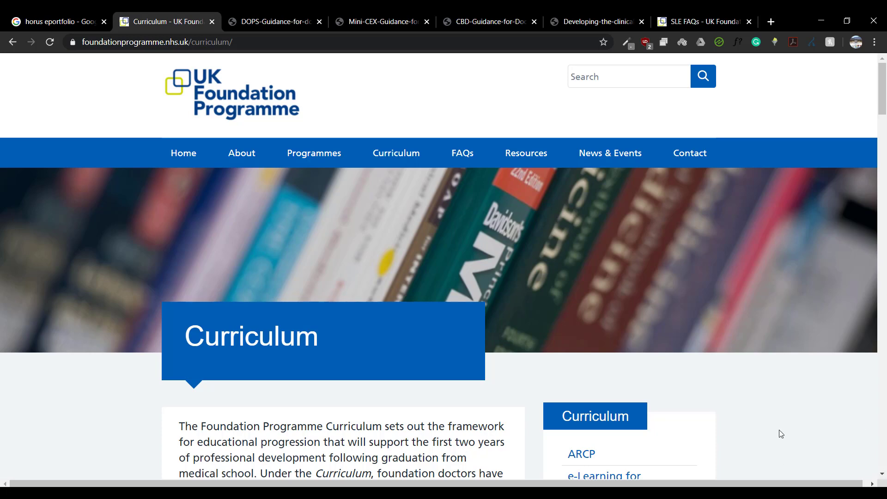
- Scroll to the Supervised Learning Events table and open 'DOPS Guidance for Doctors and Trainers'
scroll(down, 3)
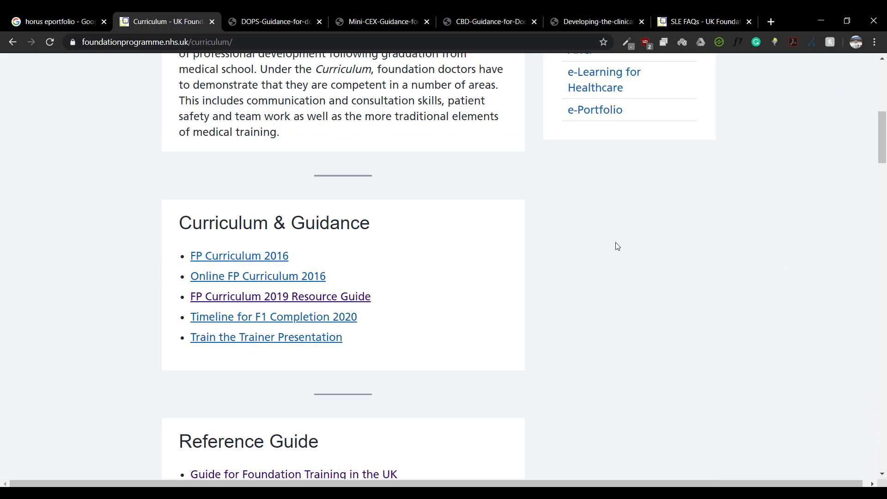
scroll(down, 3)
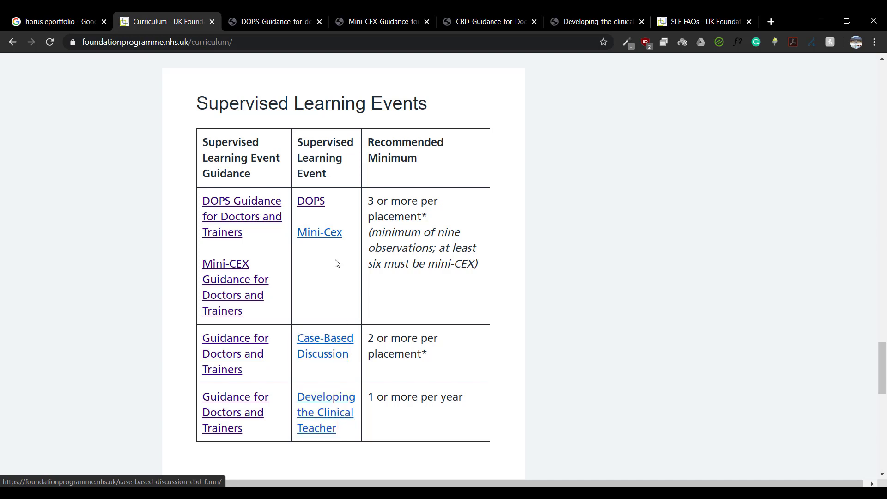
double_click(310, 201)
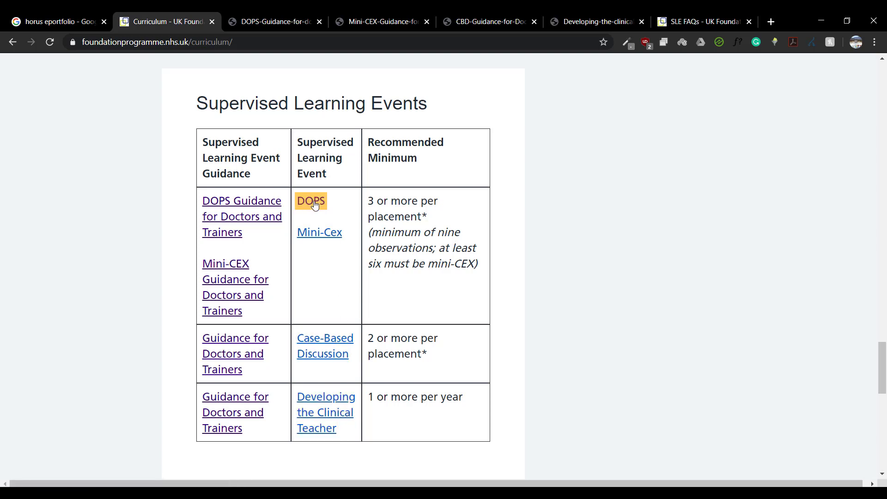
mouse_move(241, 216)
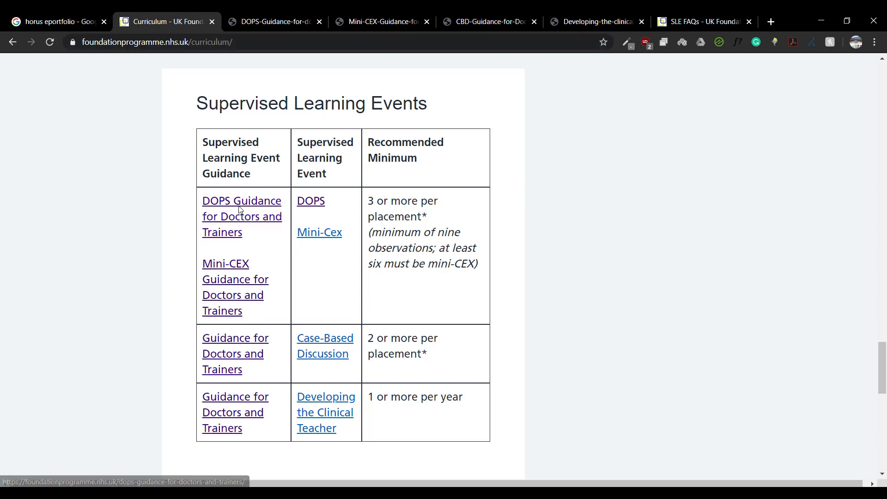
click(241, 200)
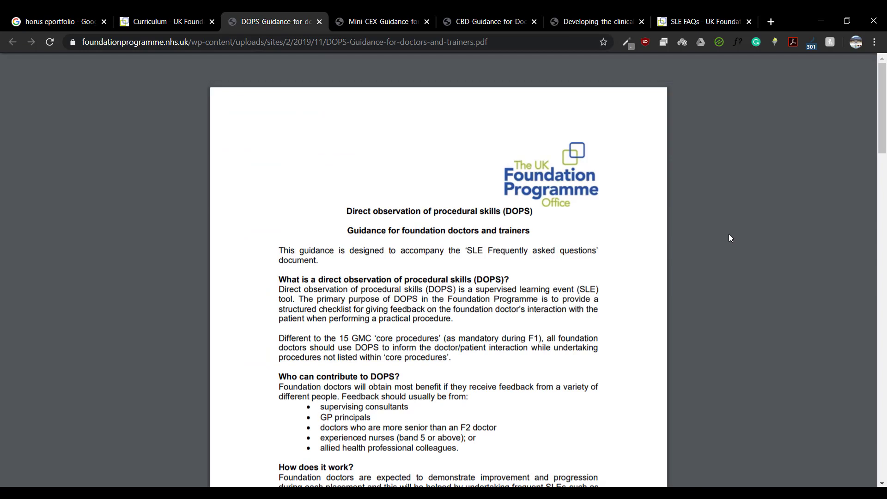
scroll(down, 3)
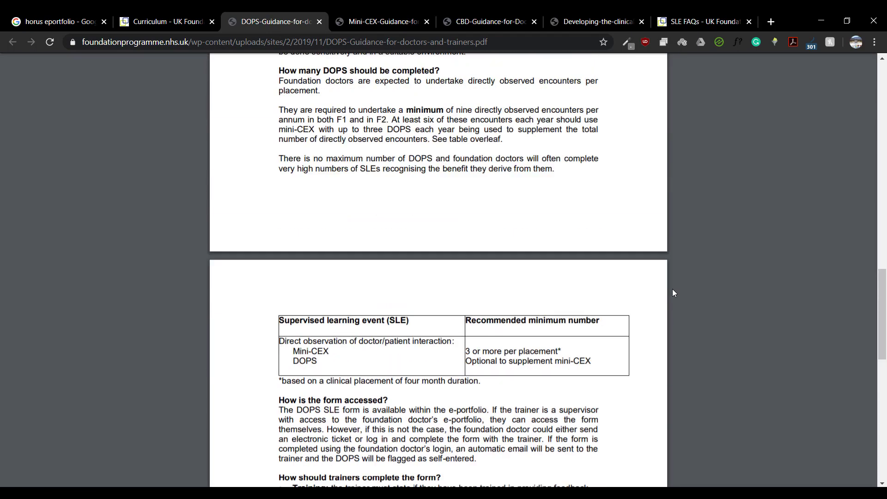
scroll(up, 3)
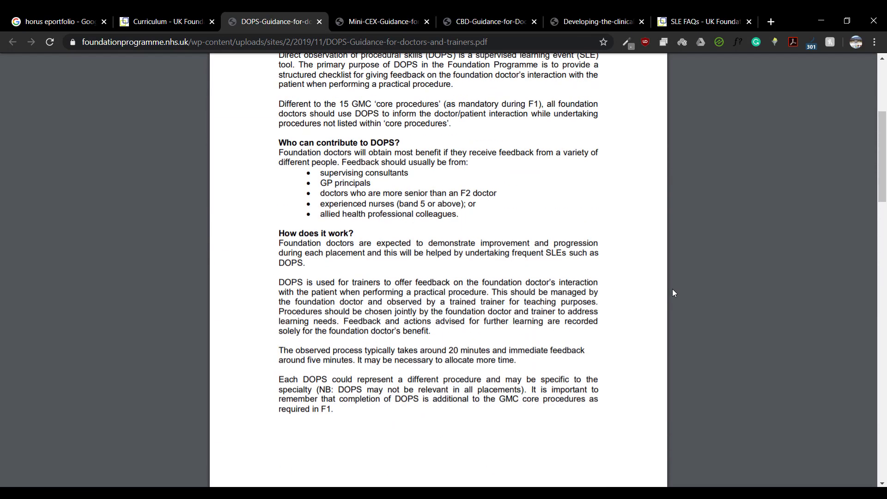
scroll(up, 3)
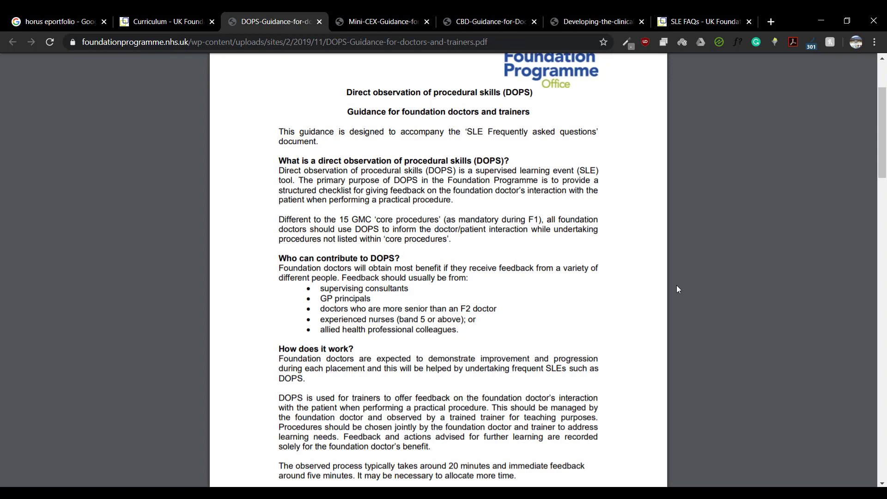
mouse_move(494, 330)
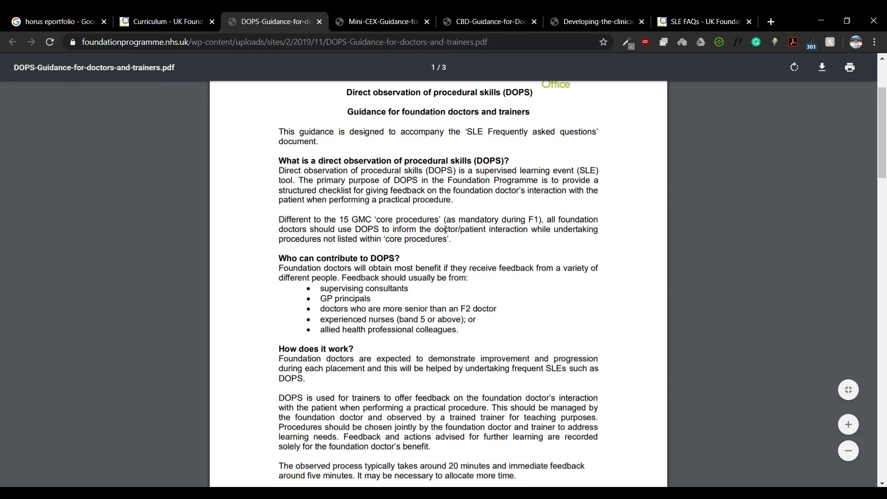
- Read down the DOPS guidance PDF, then bring up the Mini-CEX guidance tab
scroll(down, 3)
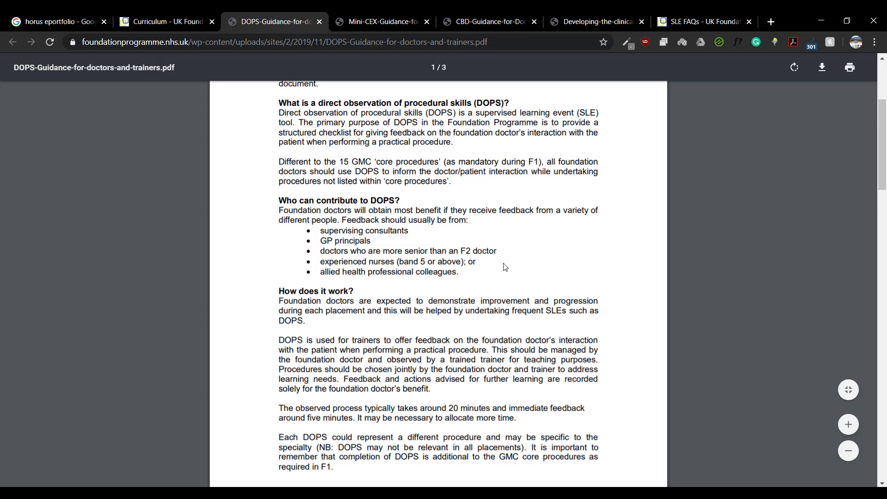
scroll(down, 3)
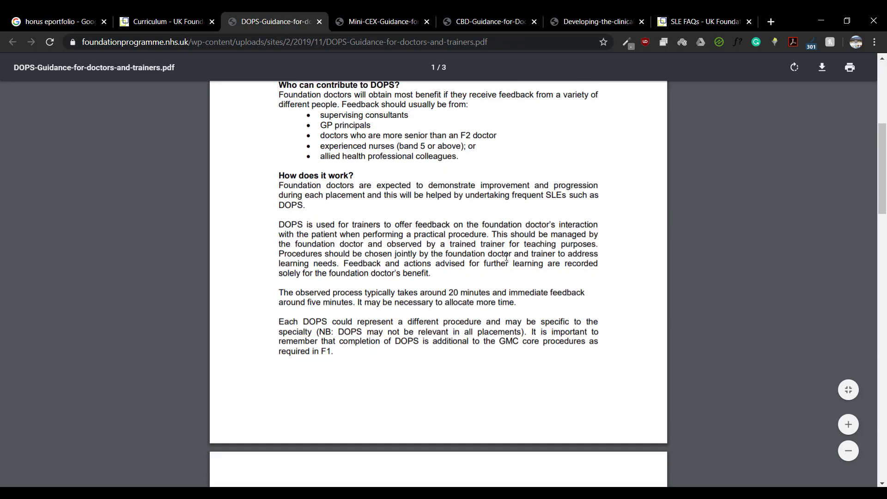
scroll(down, 3)
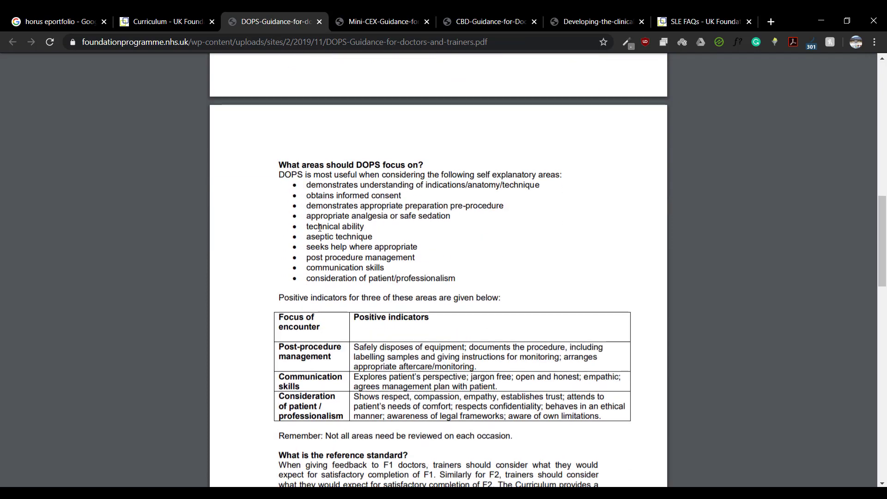
scroll(down, 3)
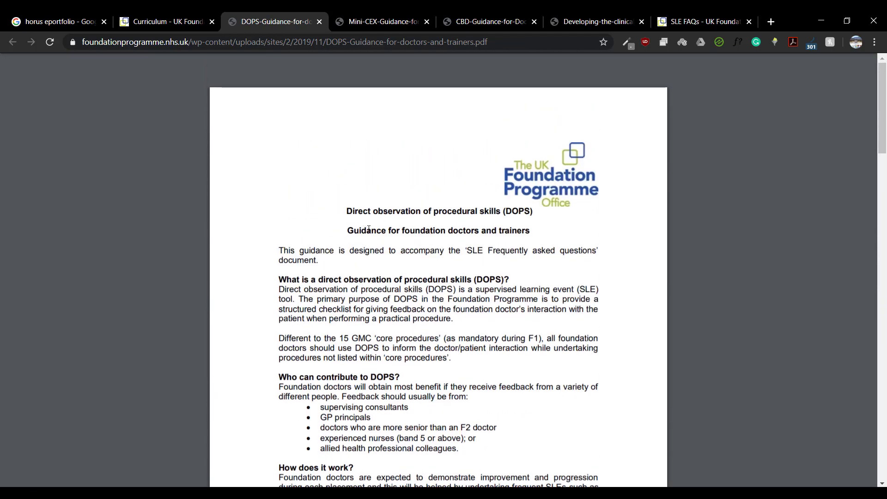
click(381, 22)
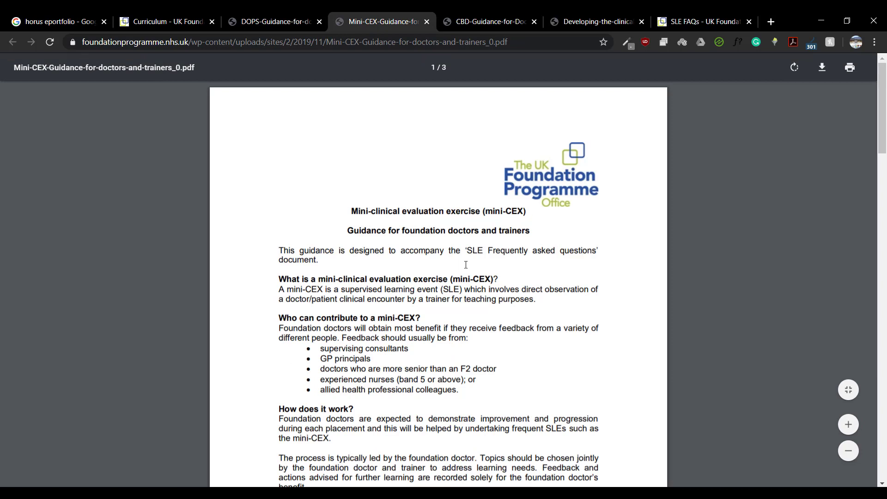
mouse_move(614, 245)
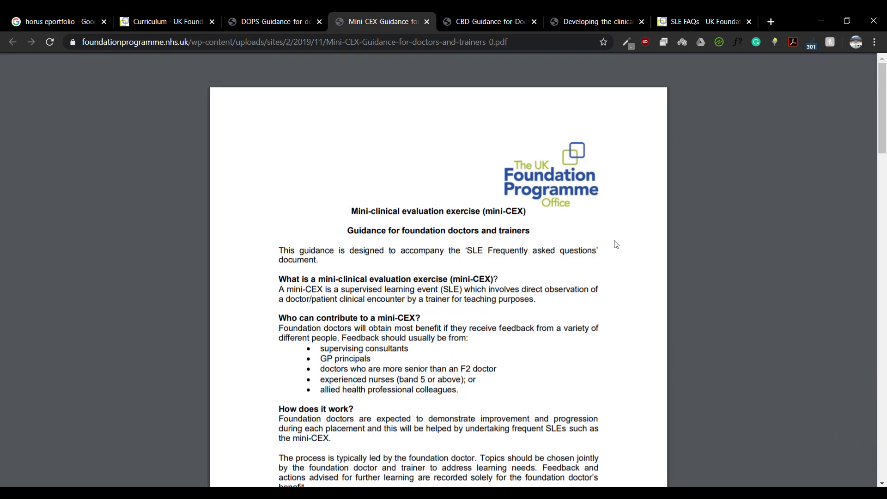
mouse_move(617, 313)
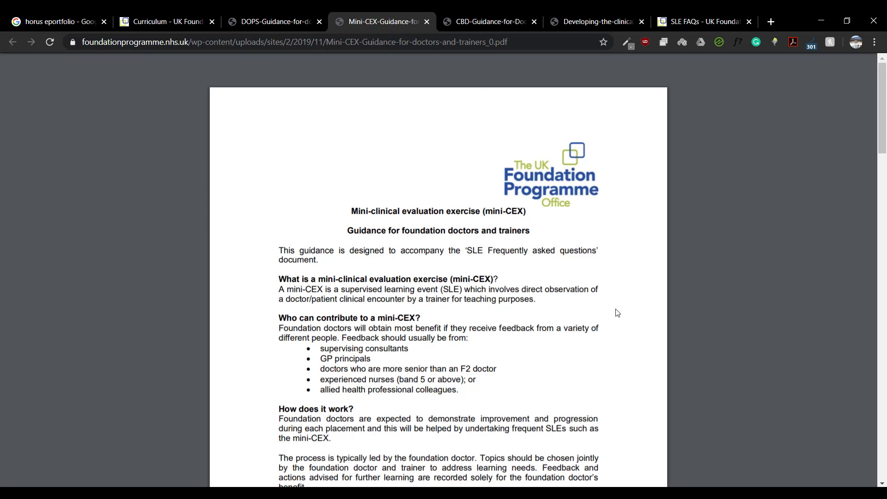
mouse_move(619, 338)
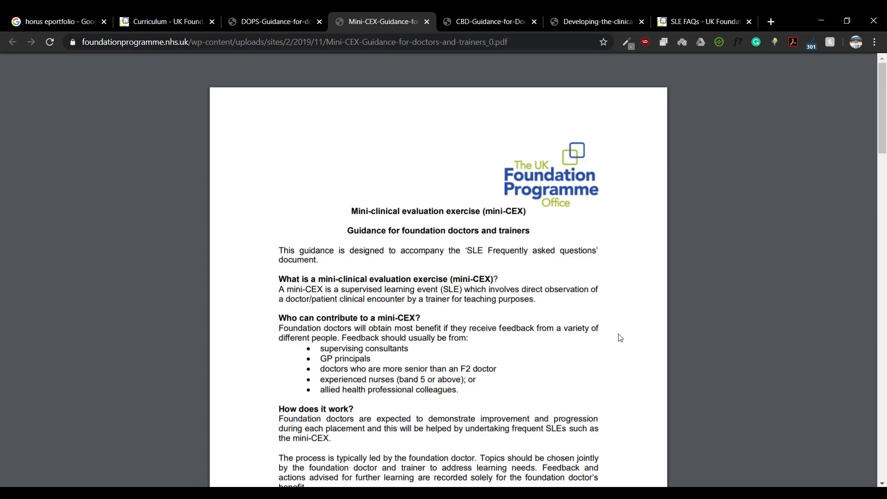
- Scroll the Mini-CEX PDF to the 'What areas should mini-CEX focus on?' list
scroll(down, 3)
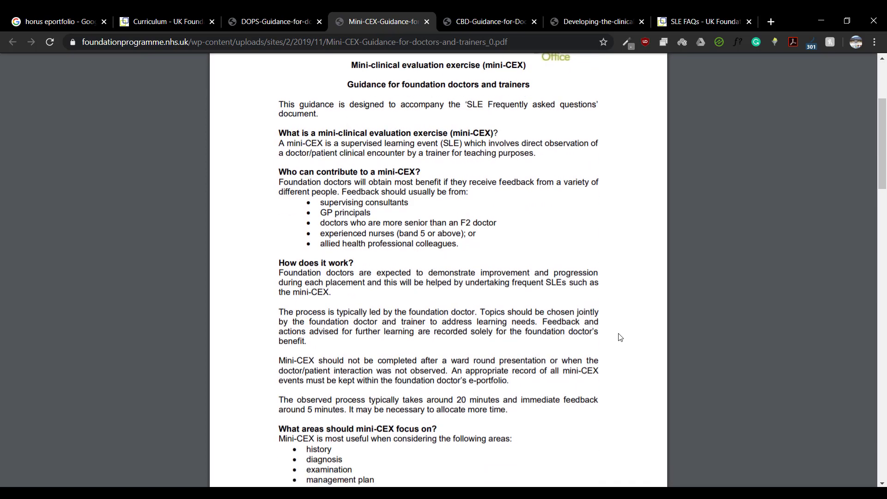
scroll(down, 3)
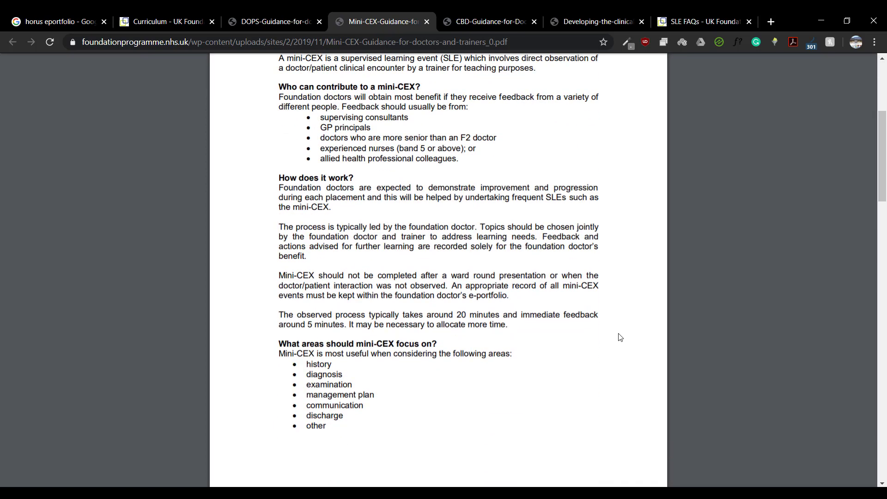
scroll(down, 3)
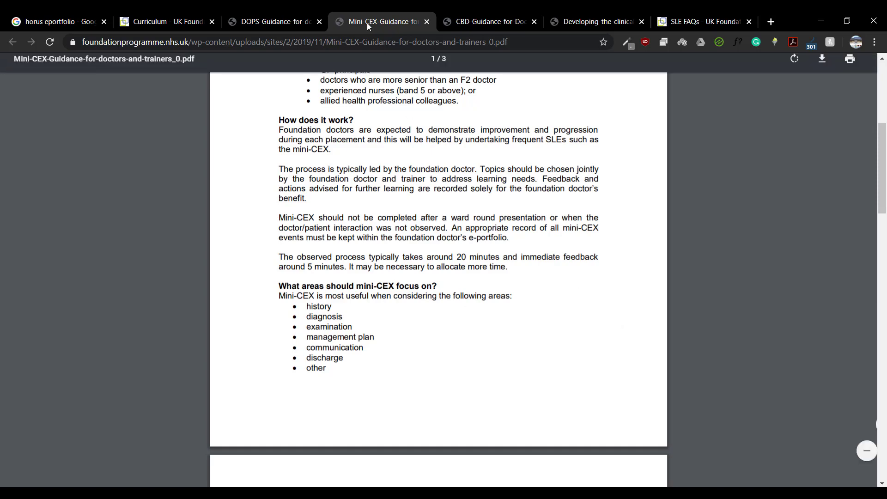
- Switch to the CBD-Guidance PDF tab to read its first page
click(487, 21)
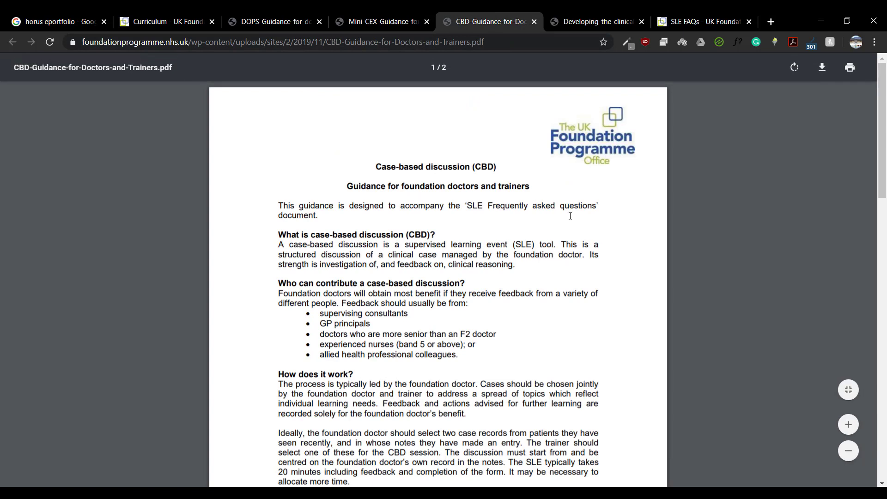
mouse_move(635, 278)
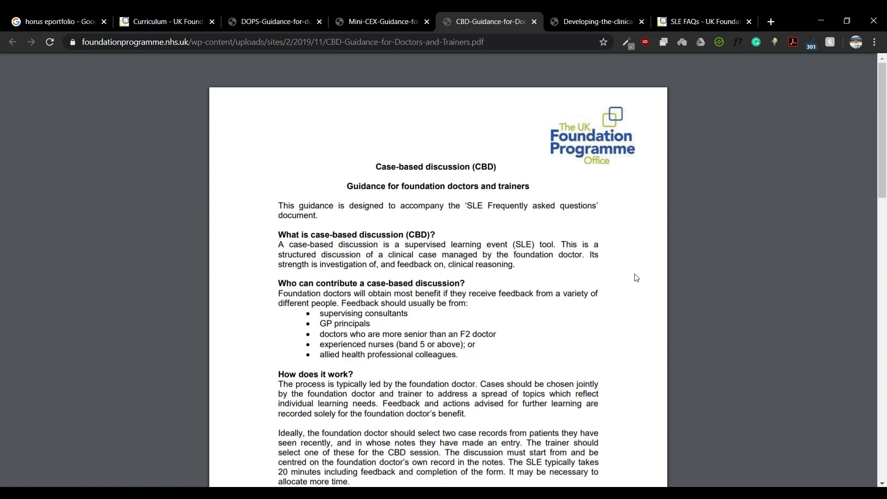
mouse_move(655, 314)
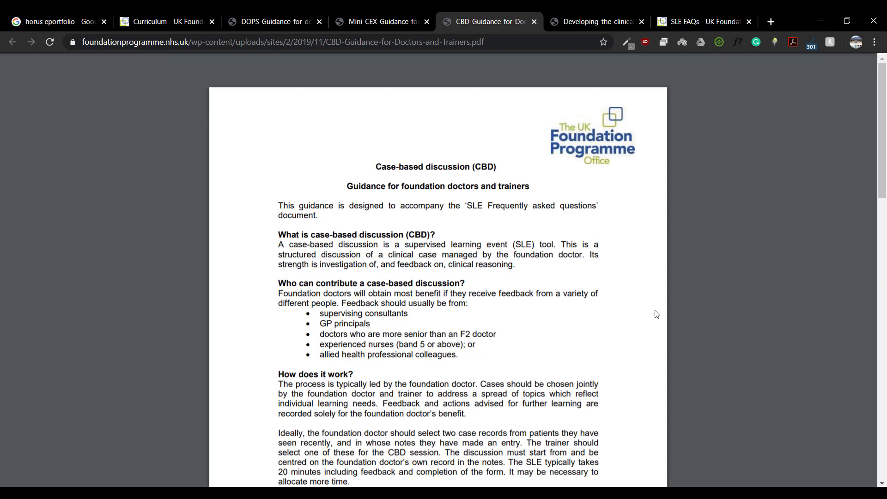
mouse_move(645, 311)
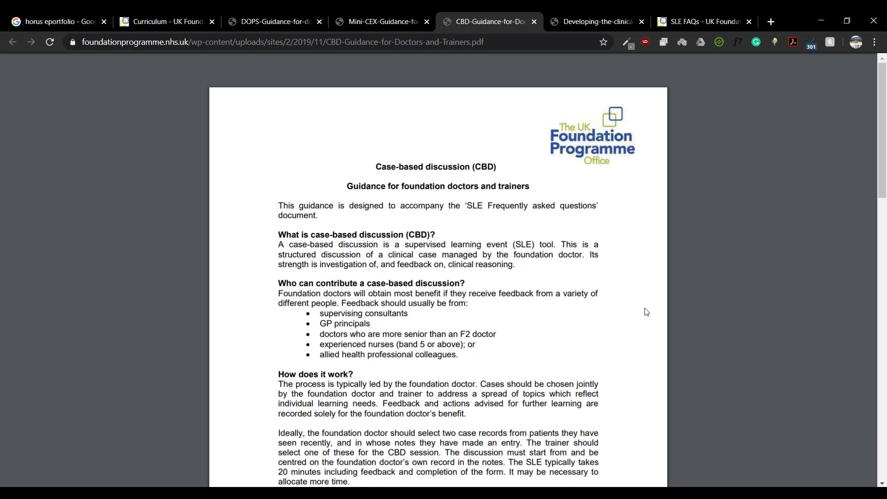
mouse_move(590, 163)
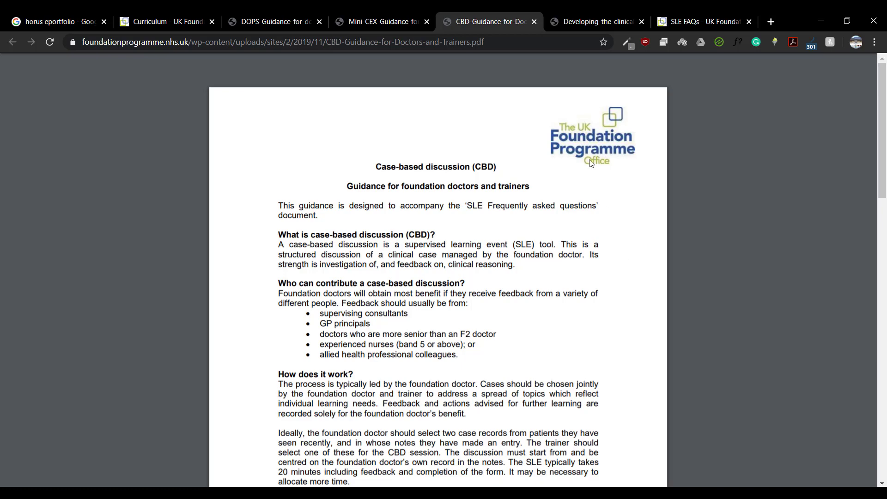
- Skim the Developing the Clinical Teacher PDF, then return to the Curriculum tab
click(595, 22)
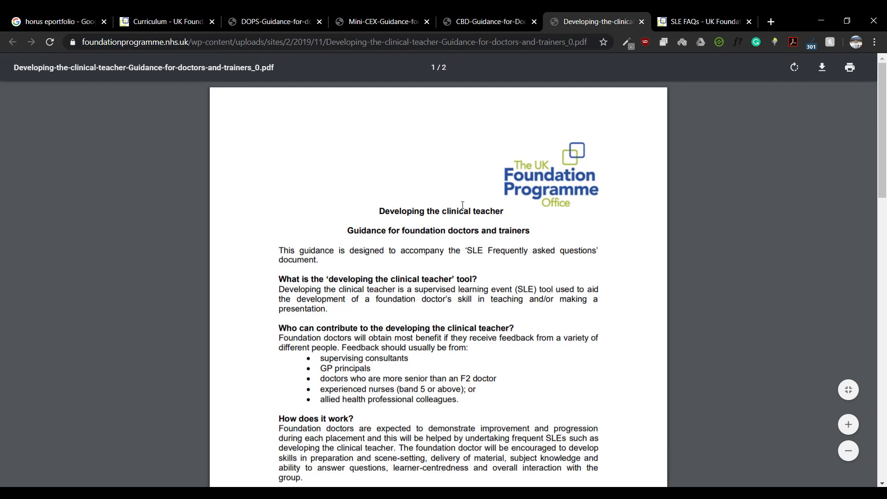
scroll(down, 3)
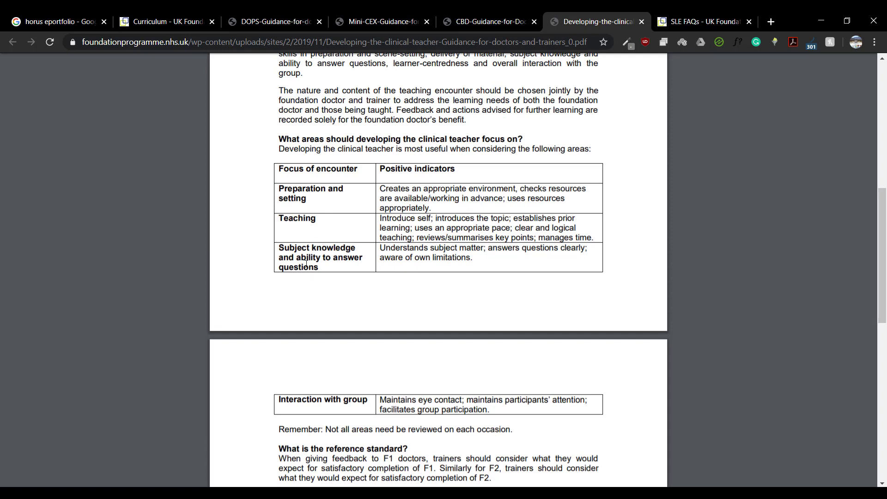
mouse_move(319, 380)
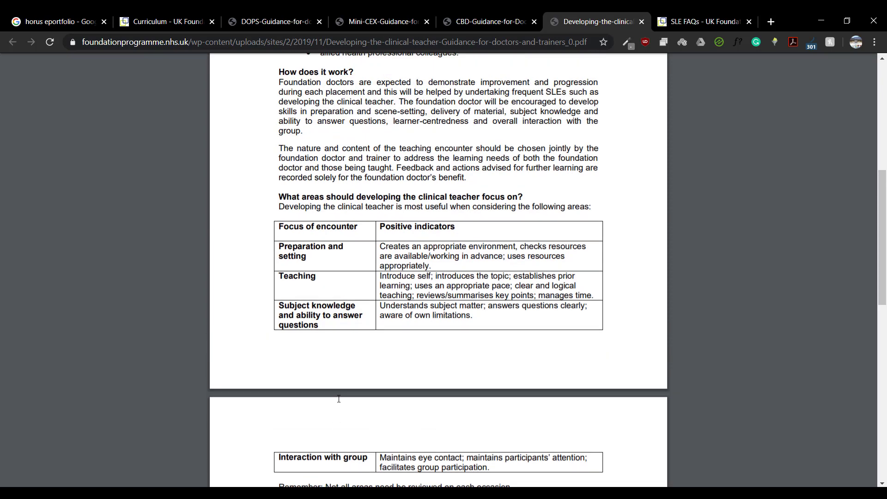
scroll(up, 3)
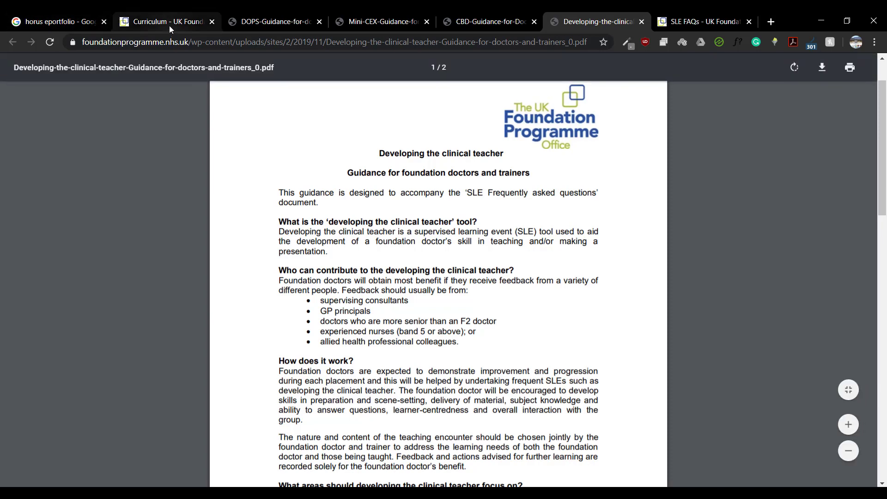
click(164, 22)
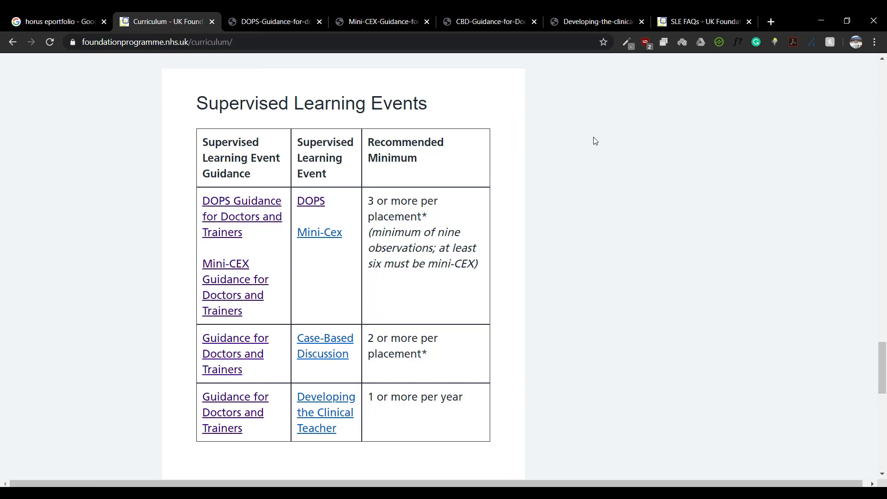